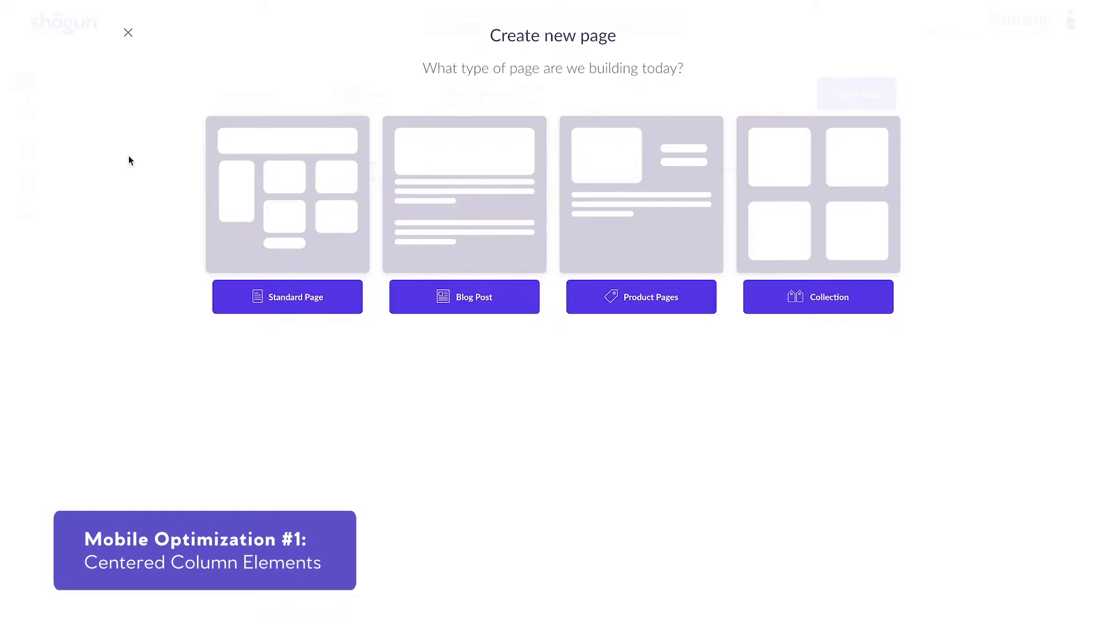
Step: Start a new standard page that will become the Example page with columns
{"action": "left_click", "coordinate": [287, 296]}
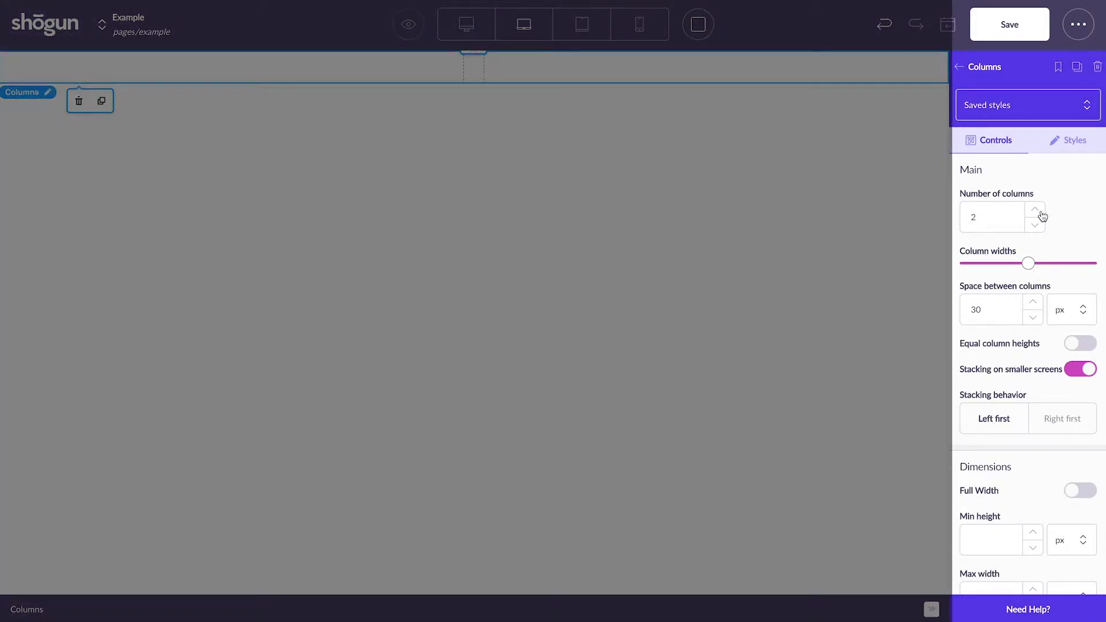
Step: Raise the layout to 3 columns and place a button below the heading in the middle column
{"action": "left_click", "coordinate": [1033, 212]}
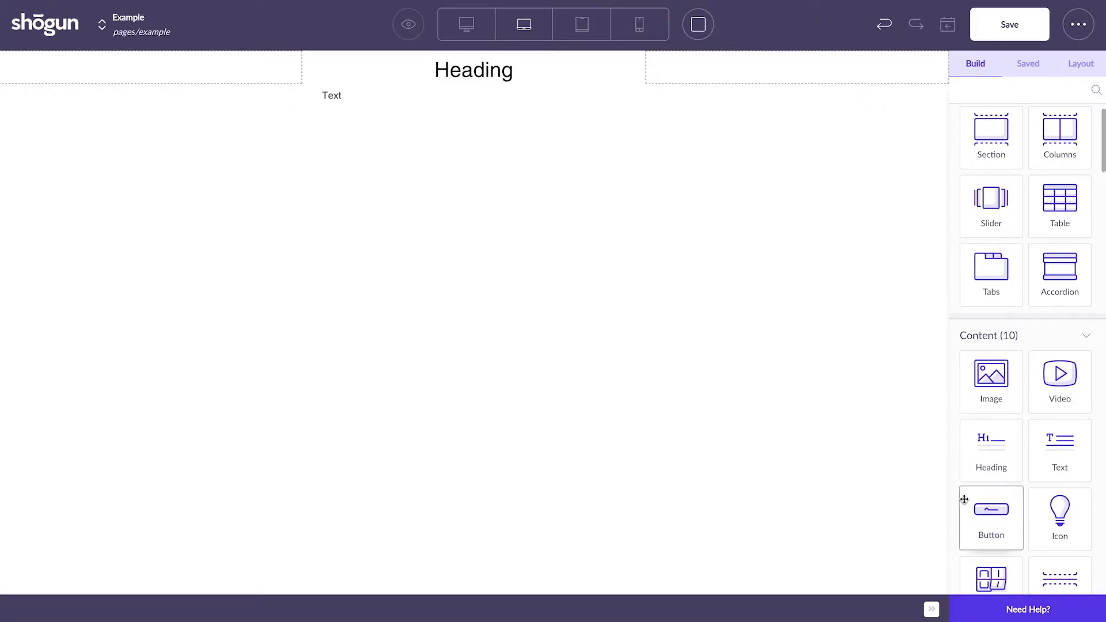
{"action": "left_click_drag", "start_coordinate": [990, 517], "coordinate": [475, 107]}
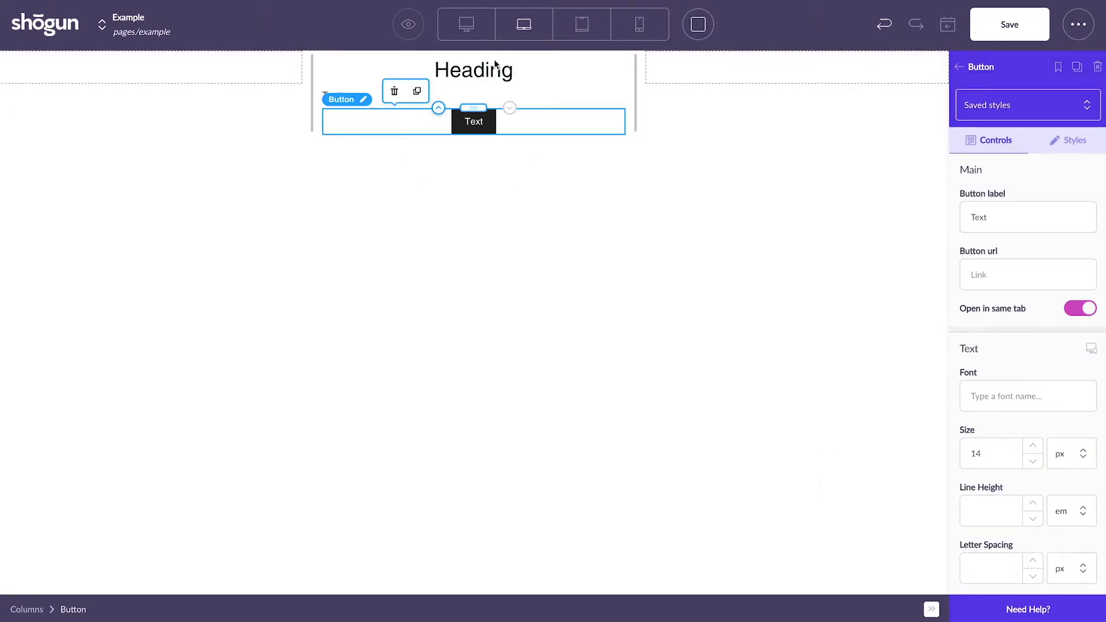
Step: Preview the centred heading and button at tablet and then phone width
{"action": "left_click", "coordinate": [581, 23]}
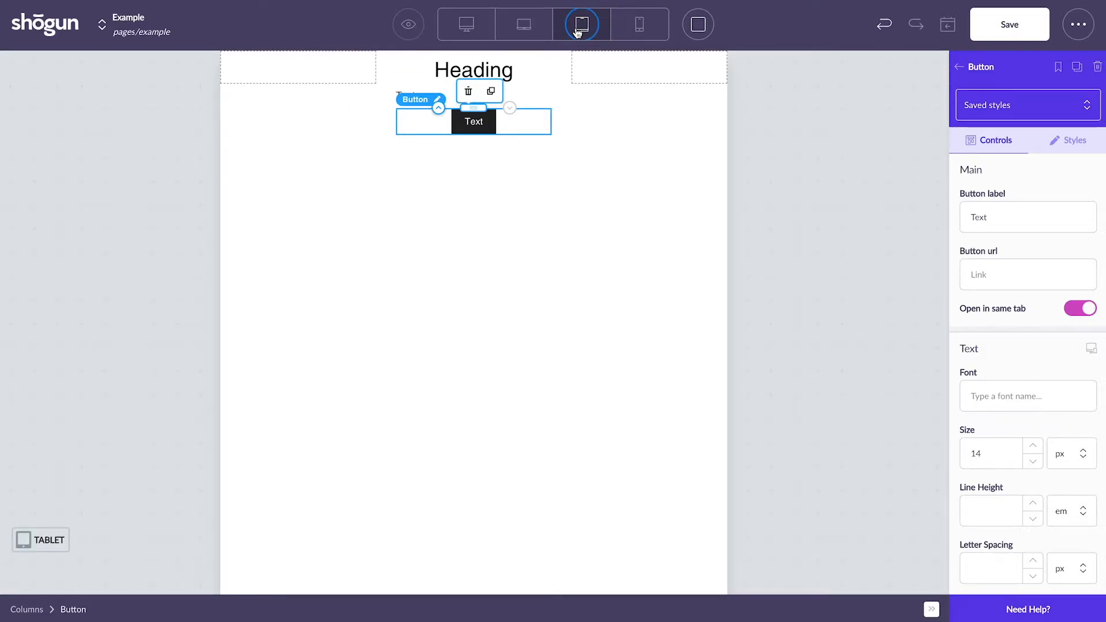
{"action": "left_click", "coordinate": [639, 24]}
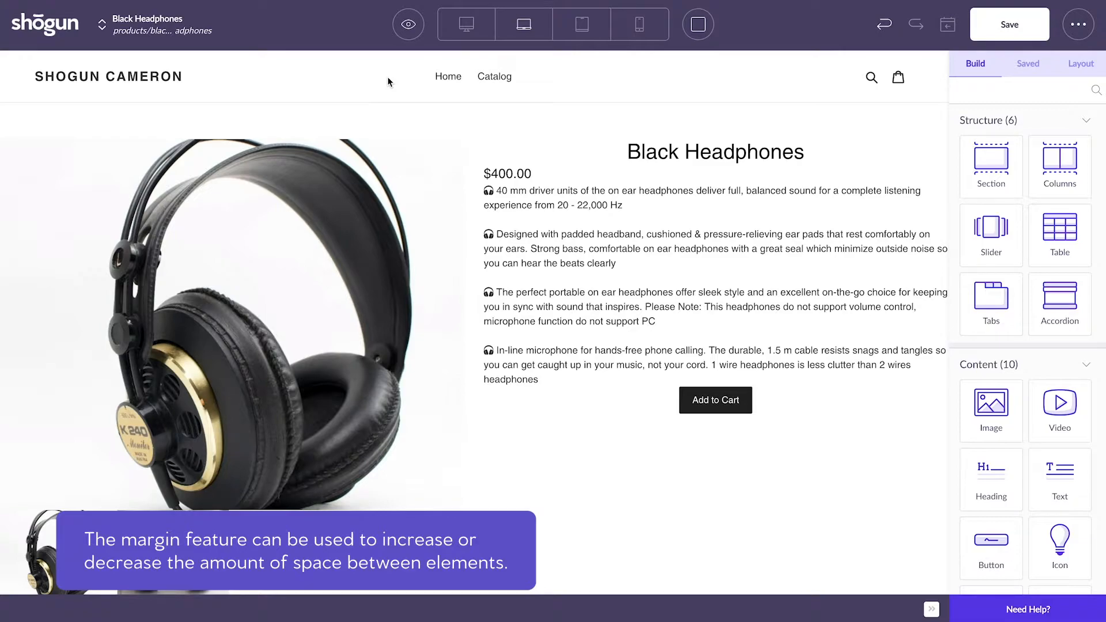
{"action": "mouse_move", "coordinate": [399, 78]}
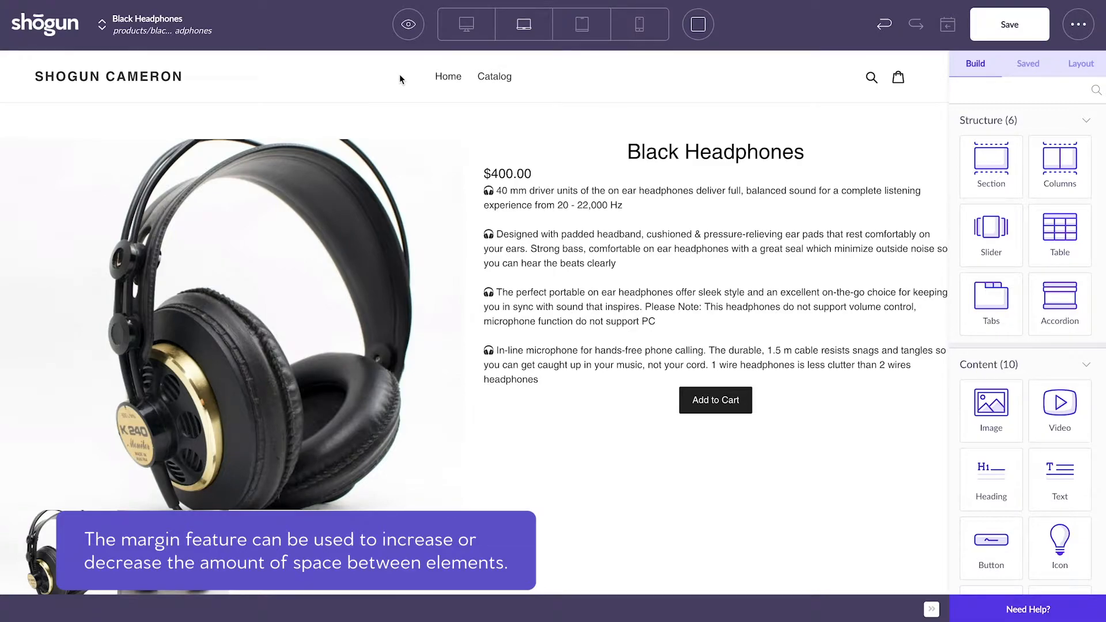
Step: Select the Black Headphones product title and bring its Styles margin fields into view
{"action": "left_click", "coordinate": [714, 152]}
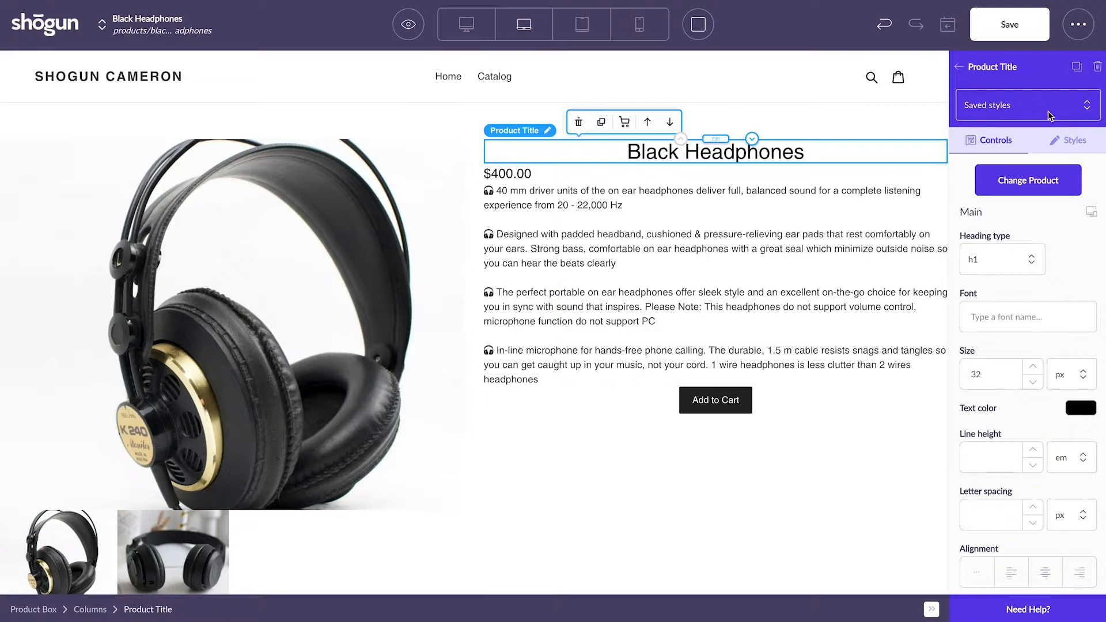
{"action": "left_click", "coordinate": [1074, 139]}
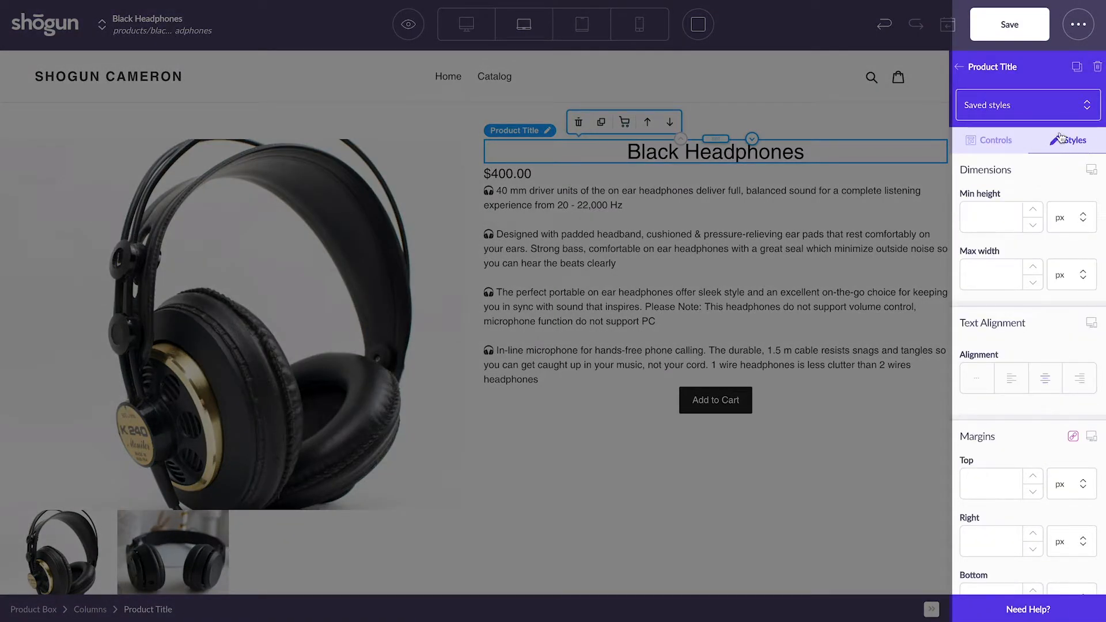
{"action": "scroll", "scroll_direction": "down", "scroll_amount": 3}
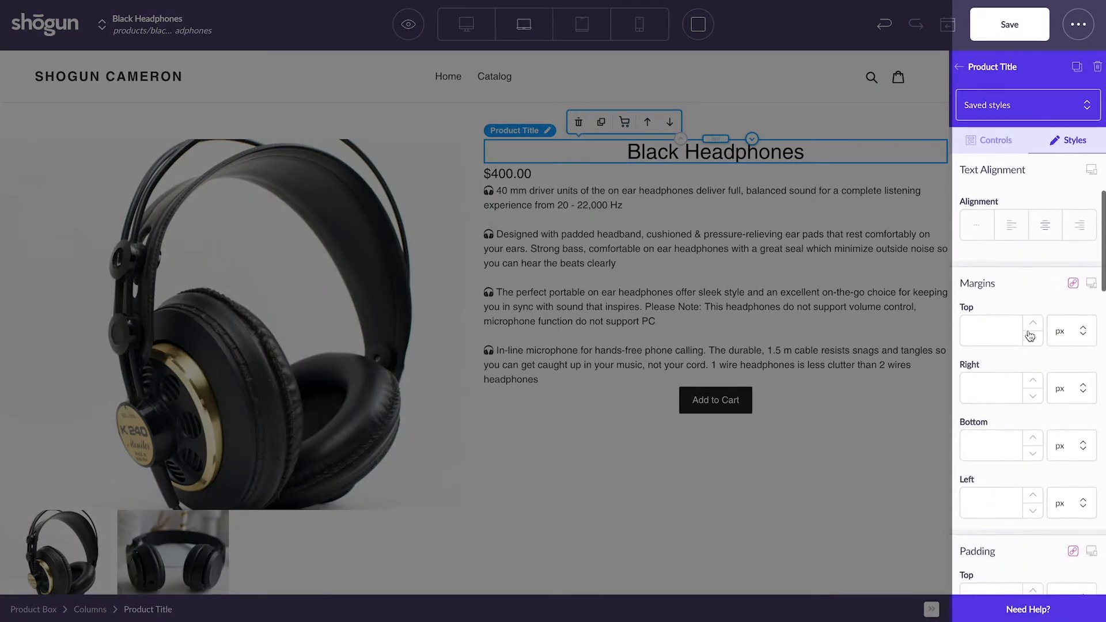
{"action": "mouse_move", "coordinate": [1021, 437]}
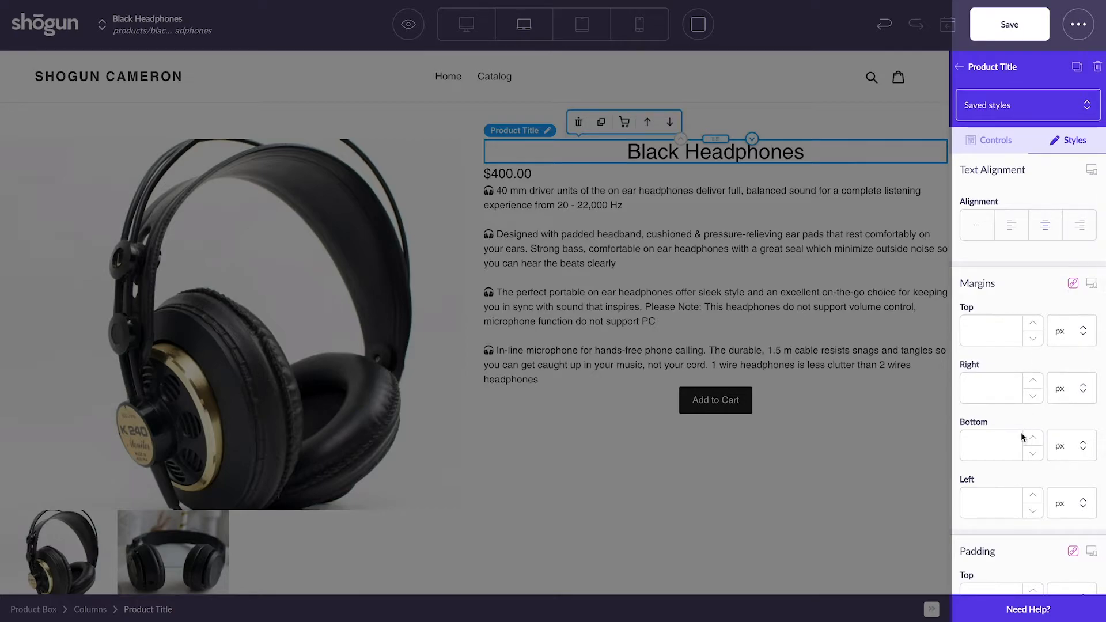
{"action": "mouse_move", "coordinate": [1018, 285]}
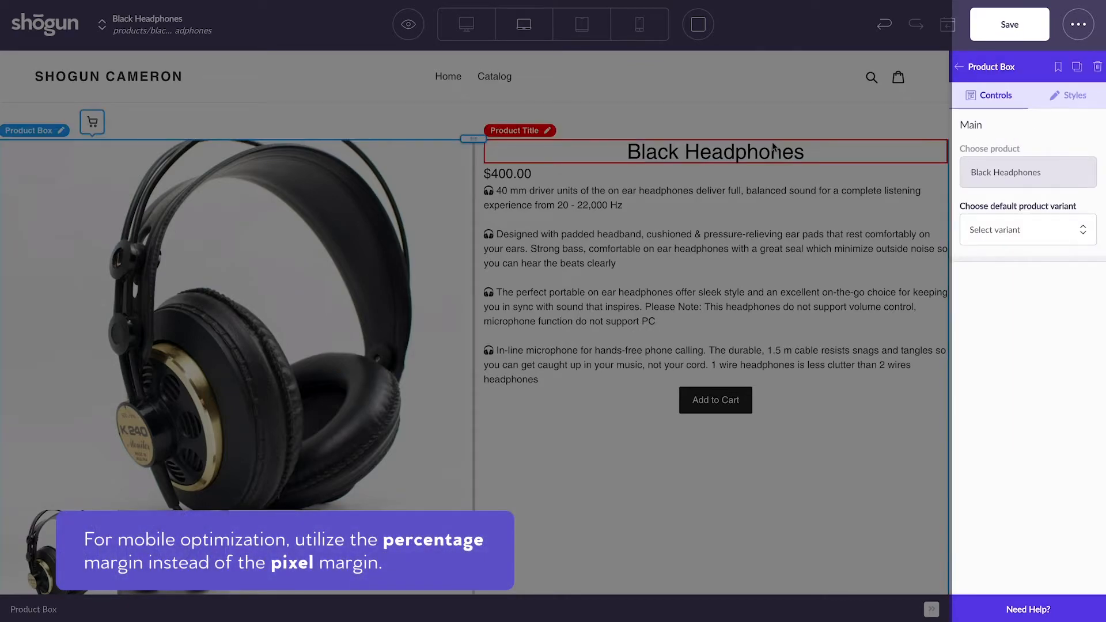
Step: Give the product box 250 px left and right margins via its Styles settings
{"action": "left_click", "coordinate": [1072, 95]}
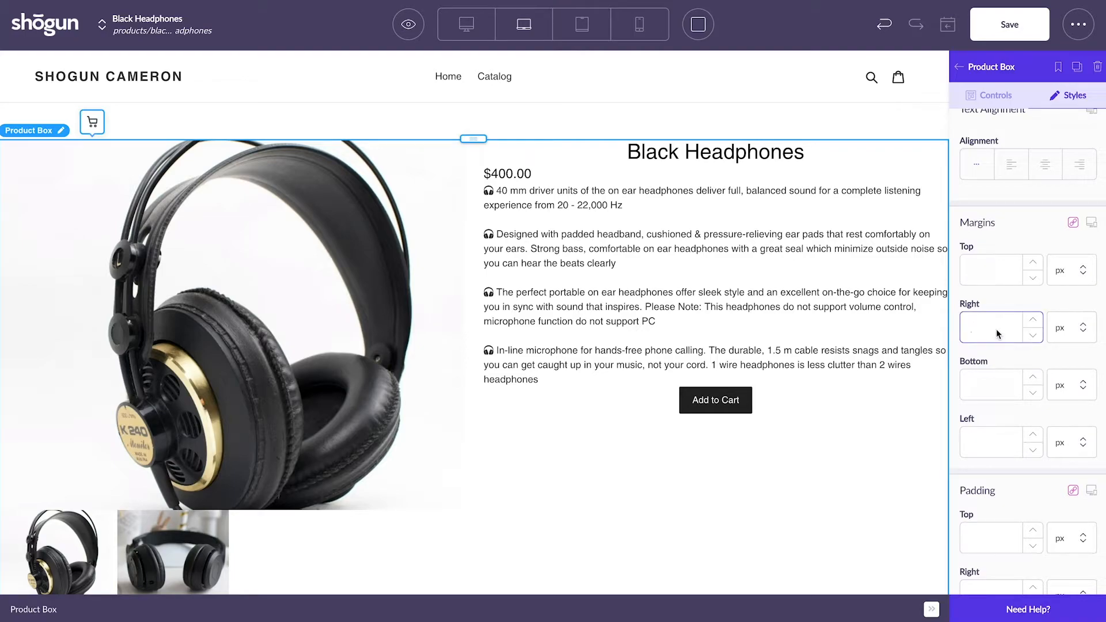
{"action": "type", "text": "250"}
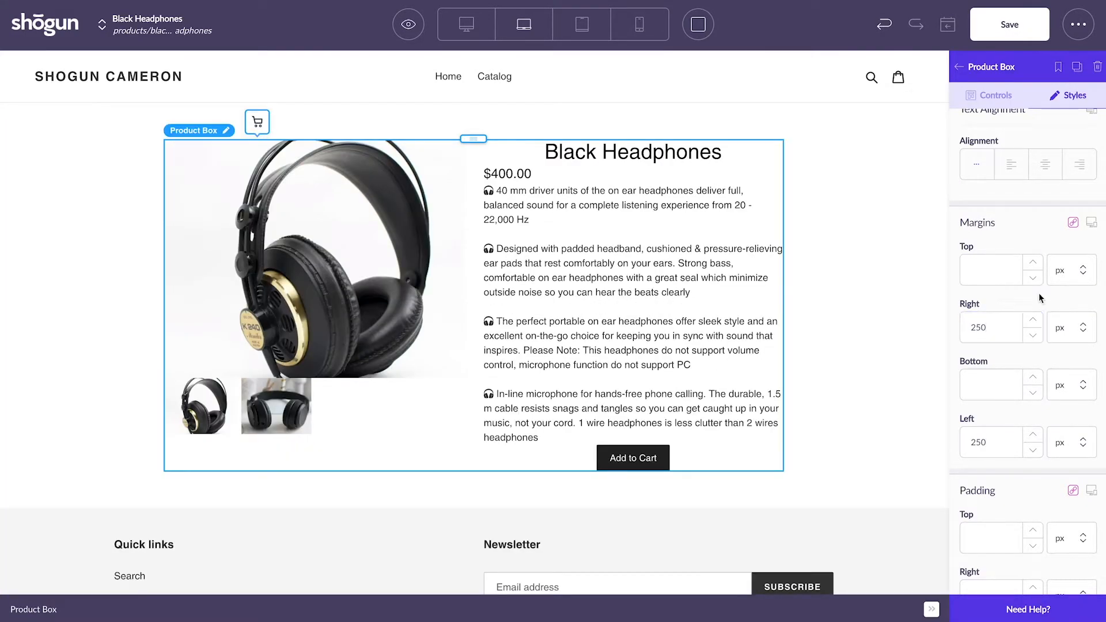
{"action": "mouse_move", "coordinate": [823, 318]}
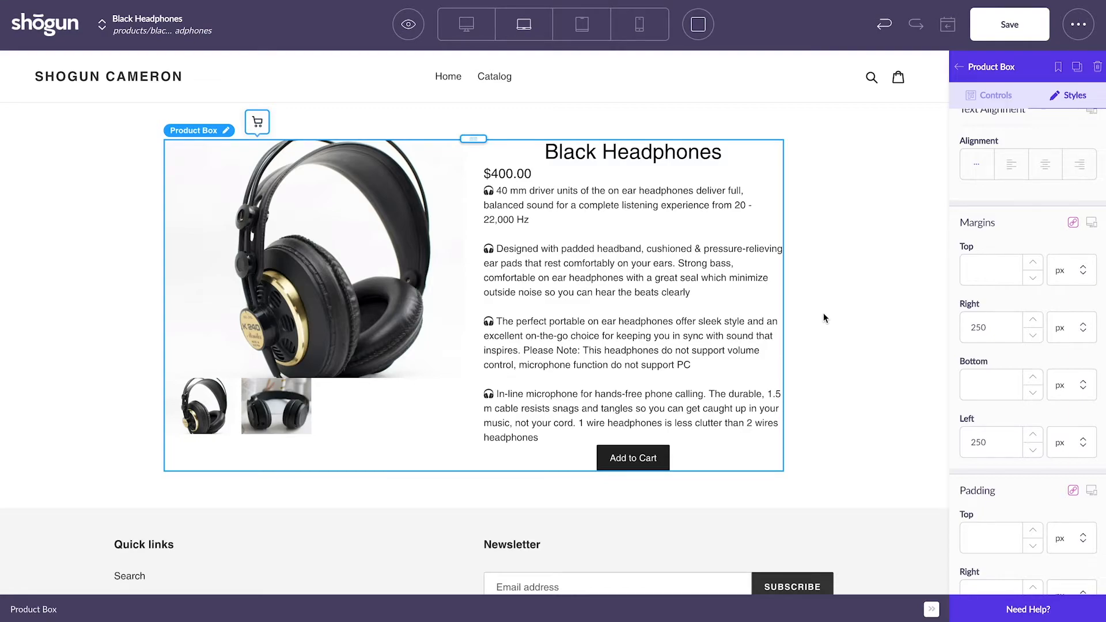
{"action": "mouse_move", "coordinate": [581, 23]}
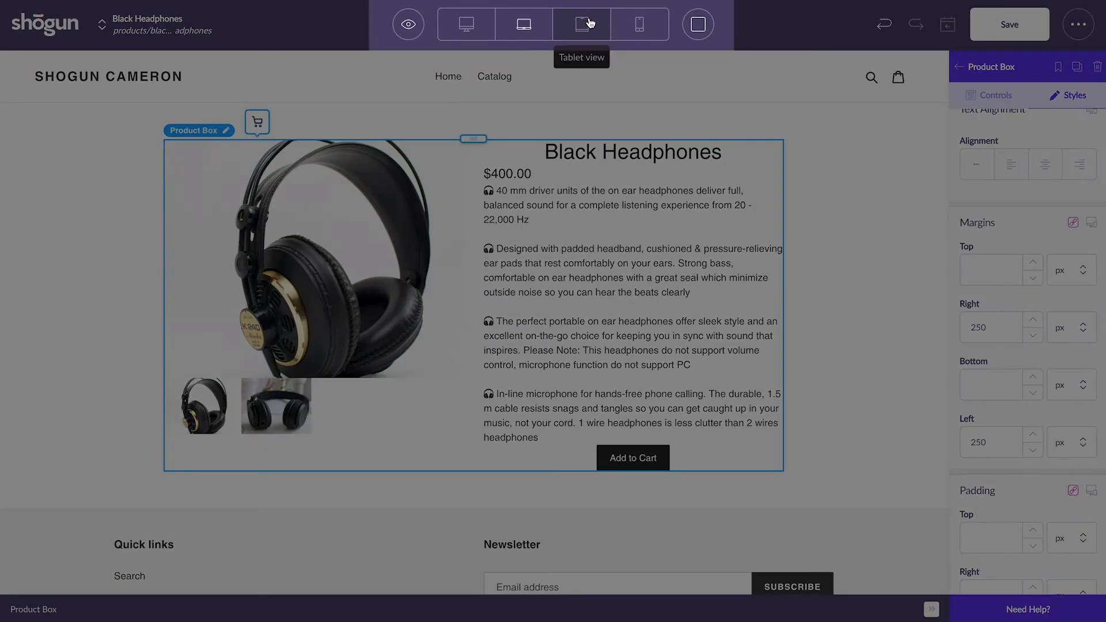
{"action": "left_click", "coordinate": [581, 24]}
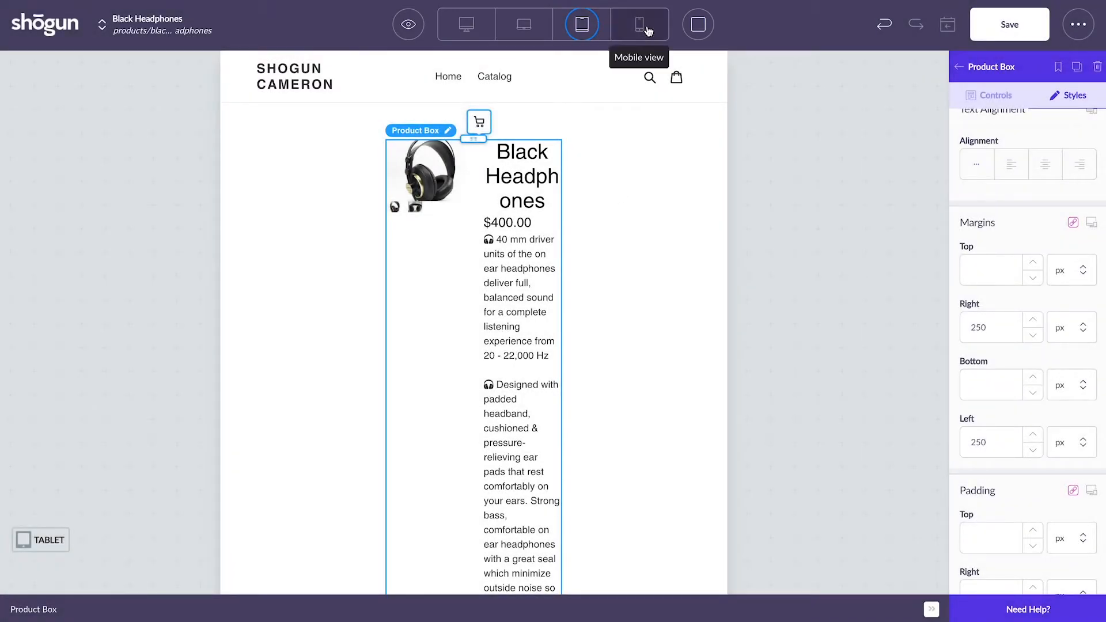
{"action": "left_click", "coordinate": [638, 24]}
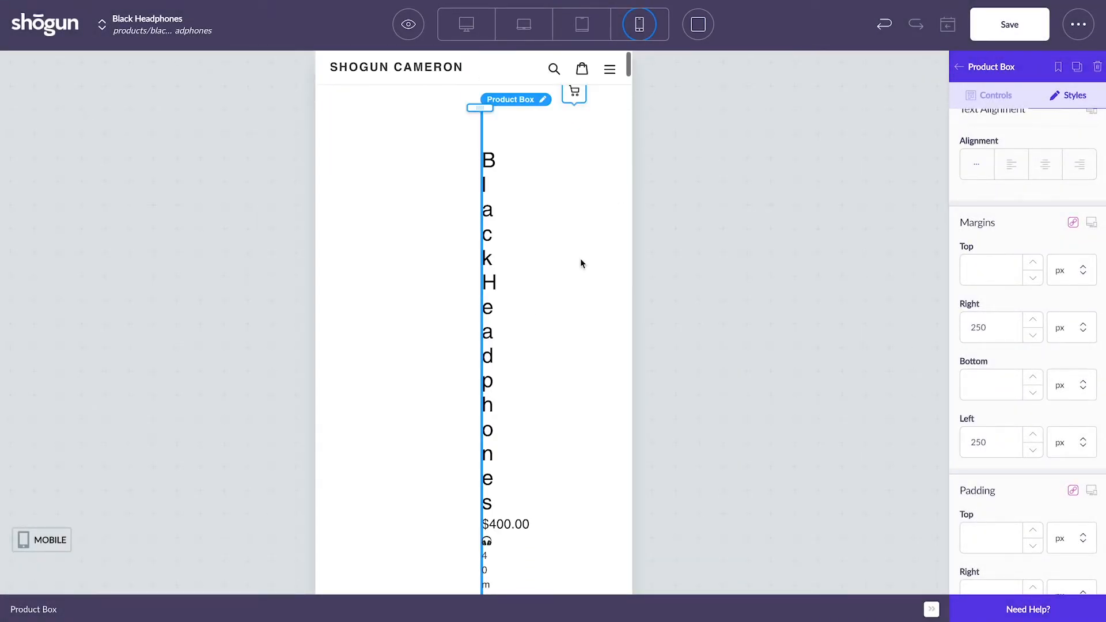
{"action": "left_click", "coordinate": [524, 23]}
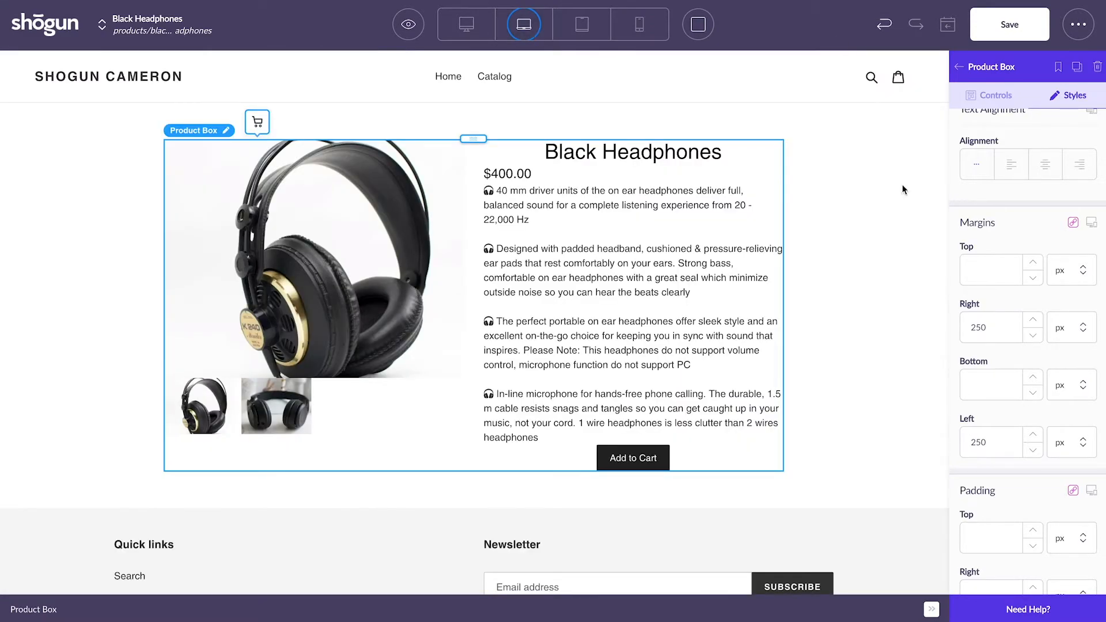
{"action": "left_click", "coordinate": [995, 327]}
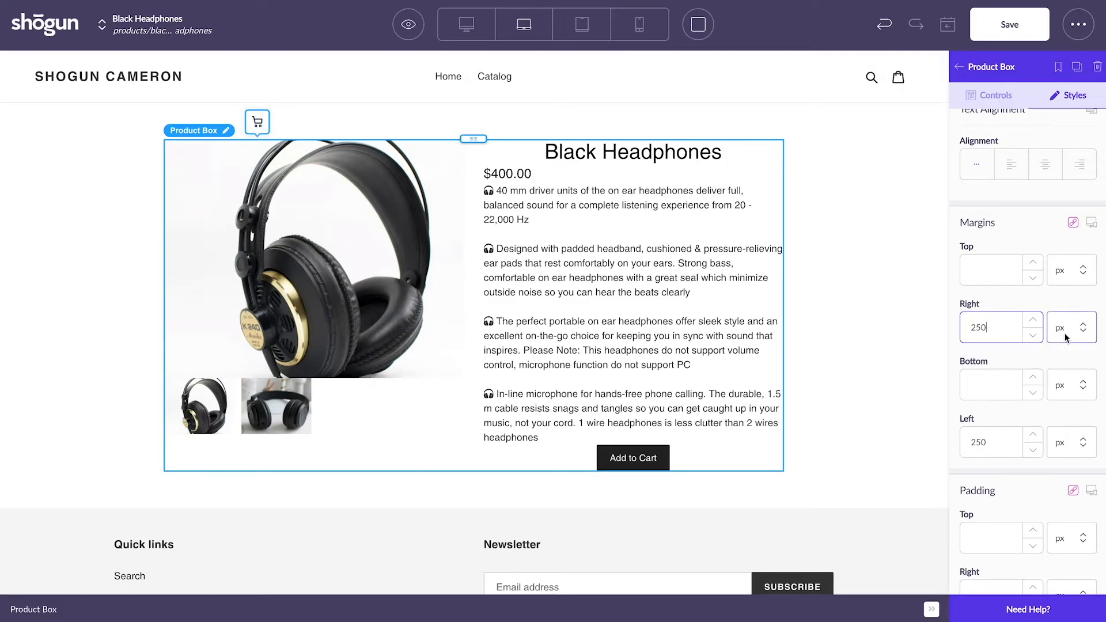
Step: Switch the right margin's unit from pixels toward the 10 % setting
{"action": "left_click", "coordinate": [1068, 327]}
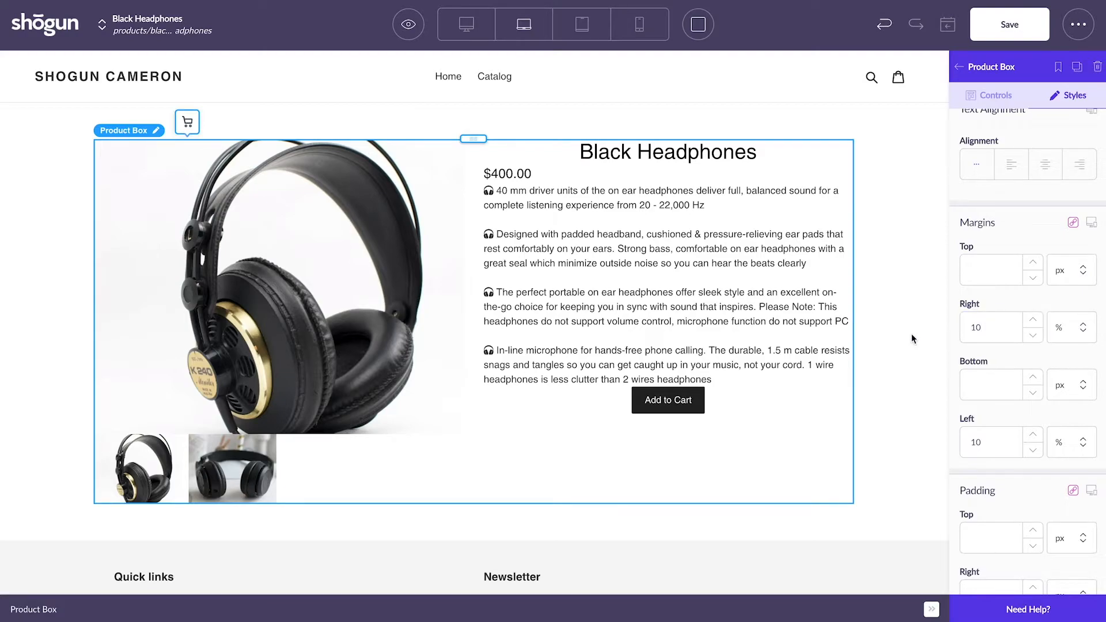
{"action": "mouse_move", "coordinate": [581, 24]}
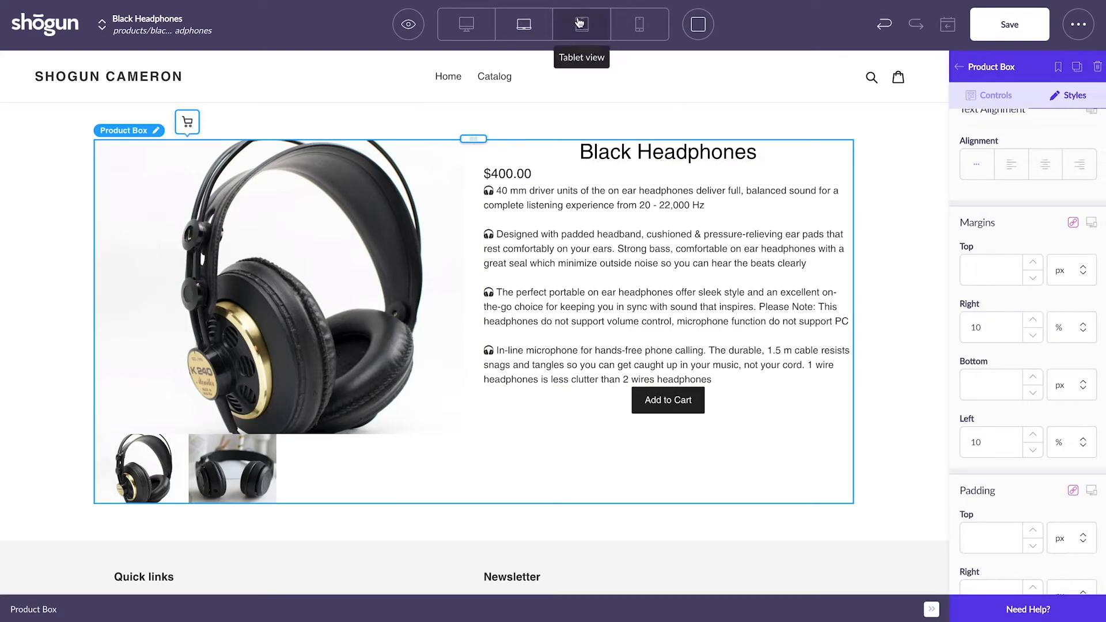
Step: Check the 10 % margin product box at tablet, phone and laptop widths
{"action": "left_click", "coordinate": [580, 23]}
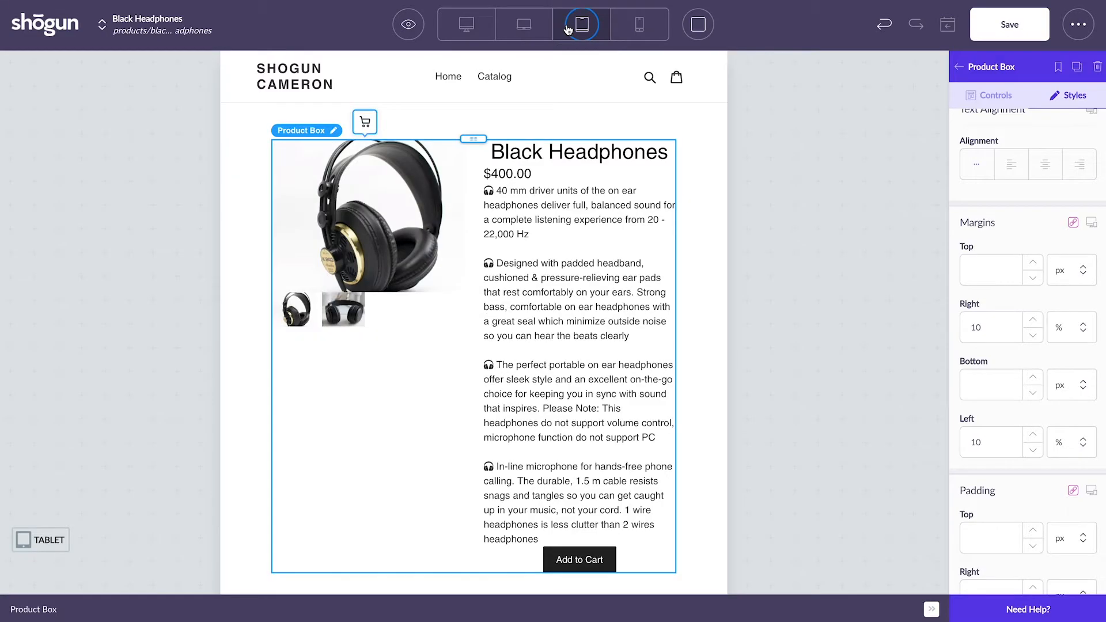
{"action": "left_click", "coordinate": [638, 24]}
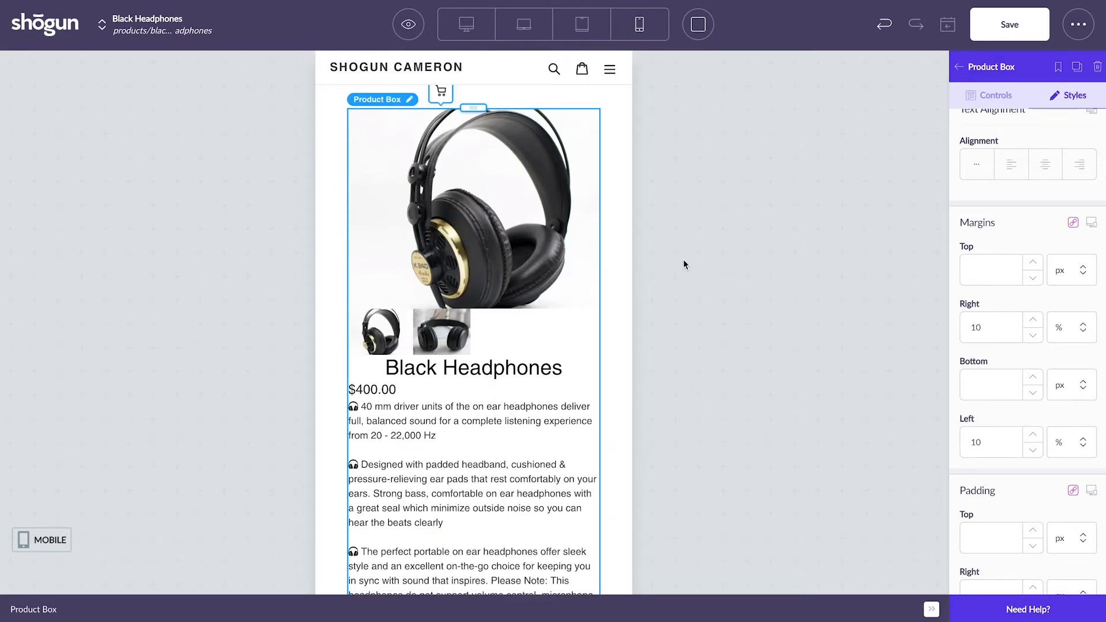
{"action": "scroll", "scroll_direction": "down", "scroll_amount": 3}
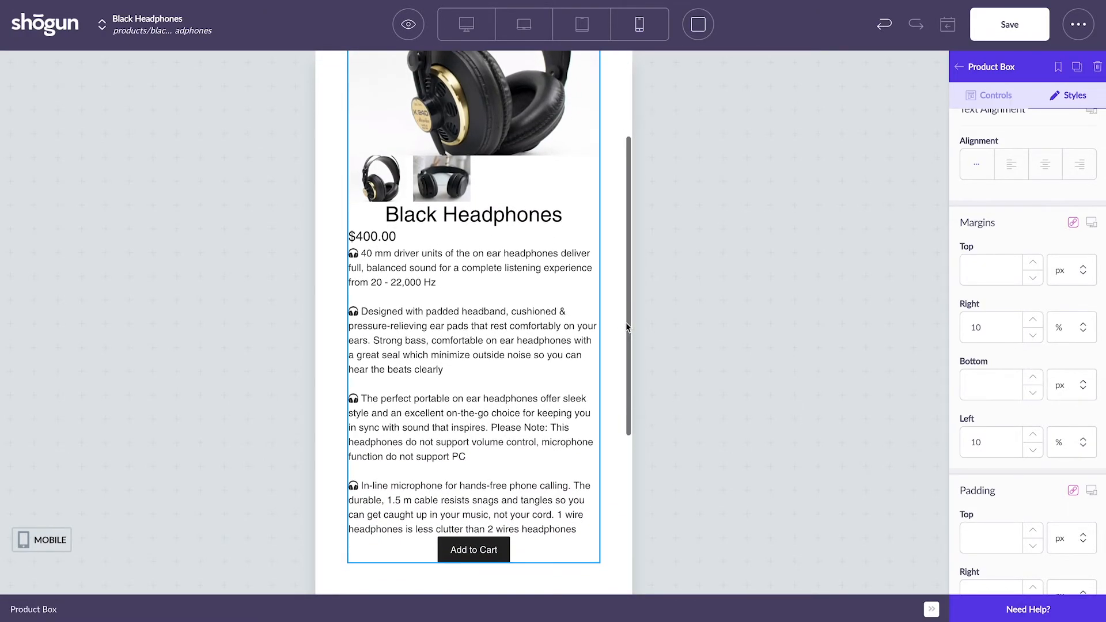
{"action": "scroll", "scroll_direction": "down", "scroll_amount": 3}
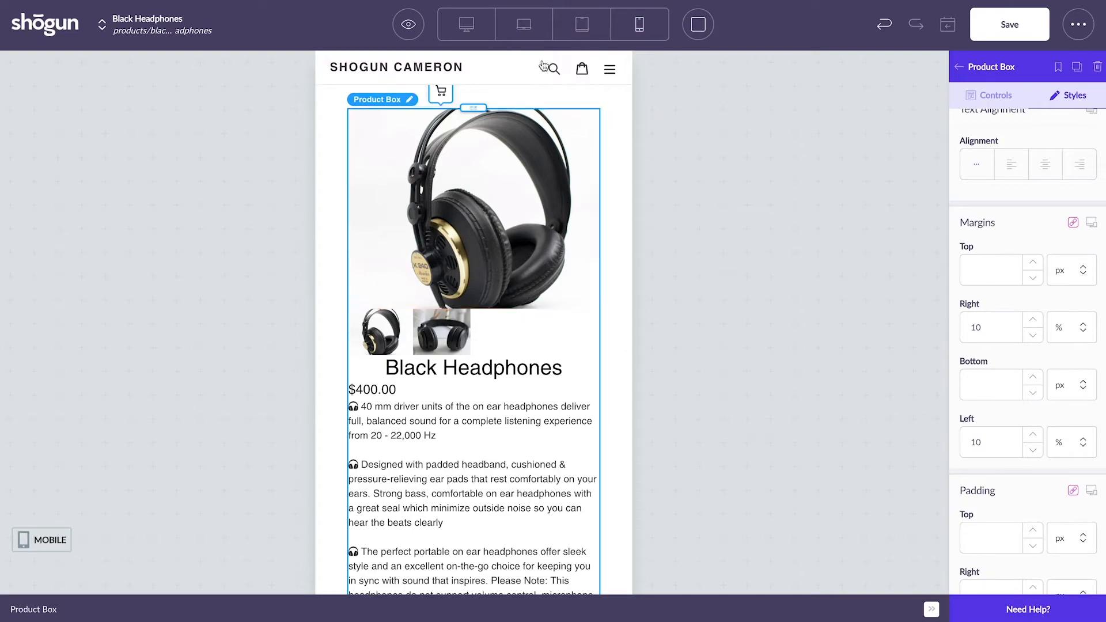
{"action": "left_click", "coordinate": [524, 24]}
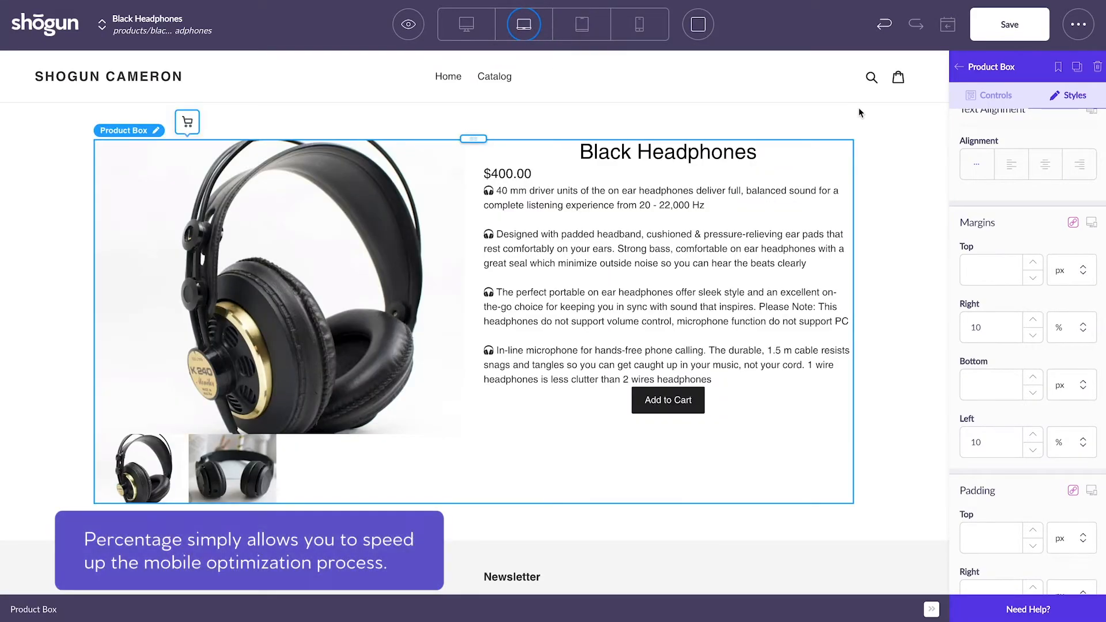
{"action": "mouse_move", "coordinate": [863, 120]}
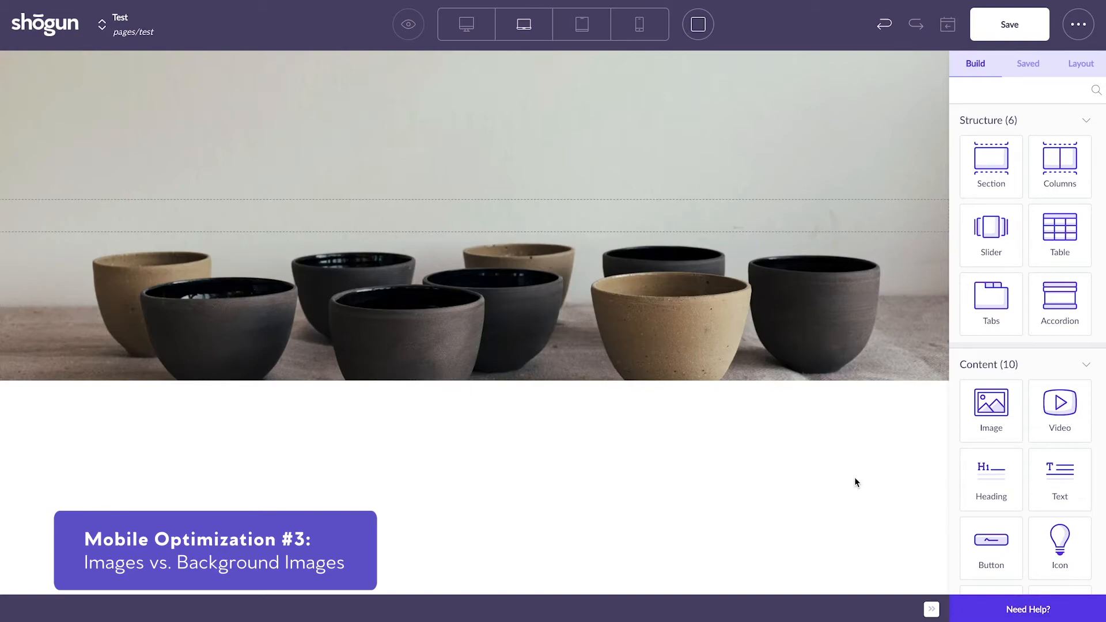
{"action": "mouse_move", "coordinate": [532, 254]}
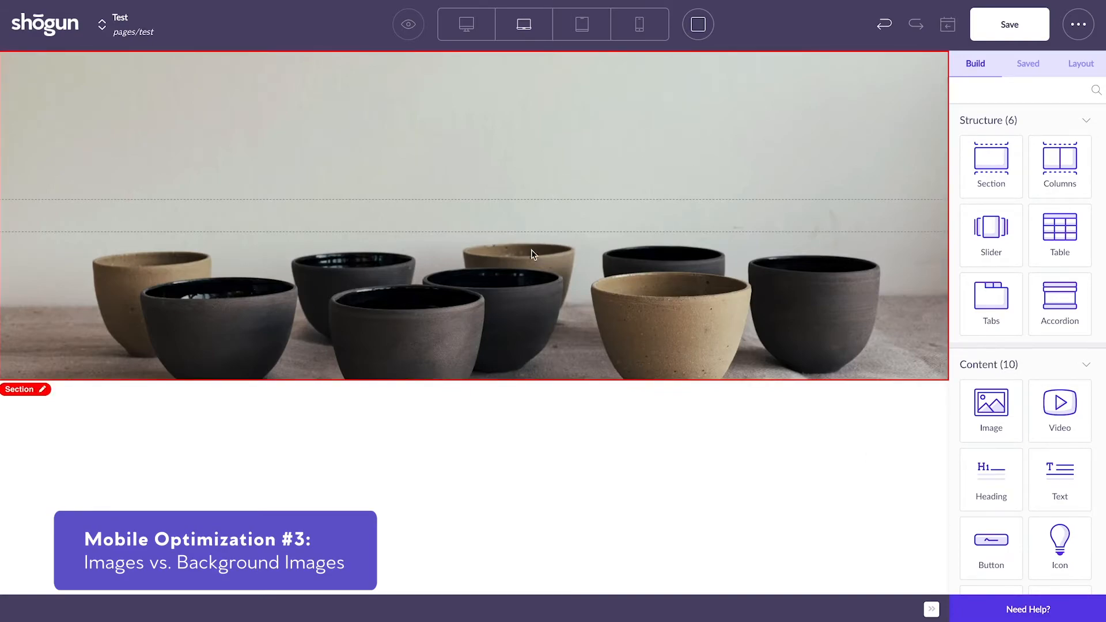
{"action": "mouse_move", "coordinate": [581, 23]}
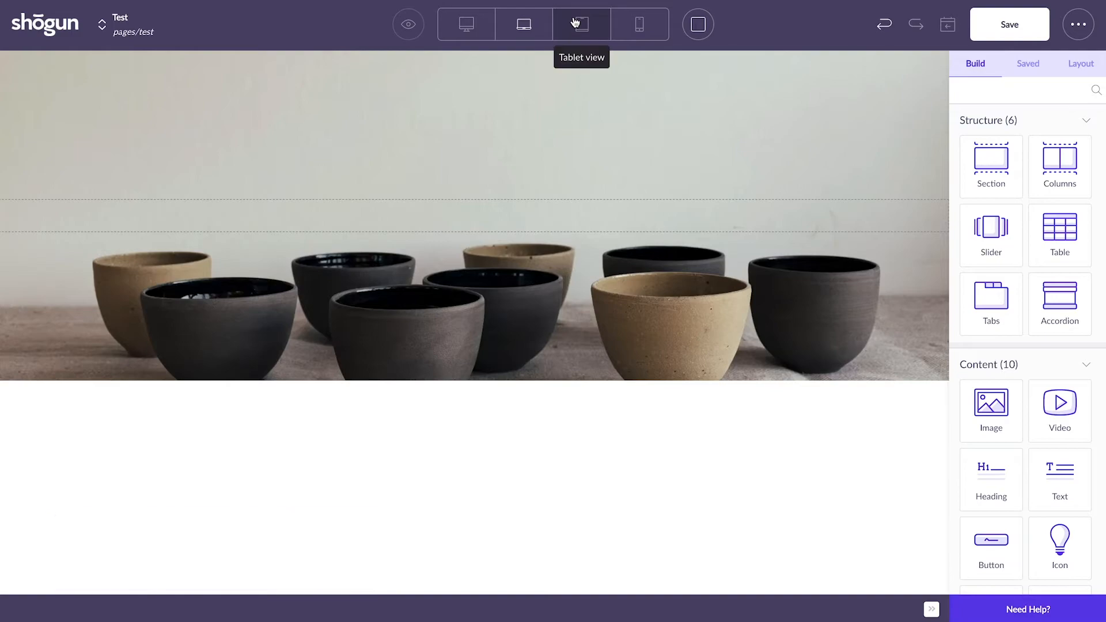
{"action": "left_click", "coordinate": [581, 23]}
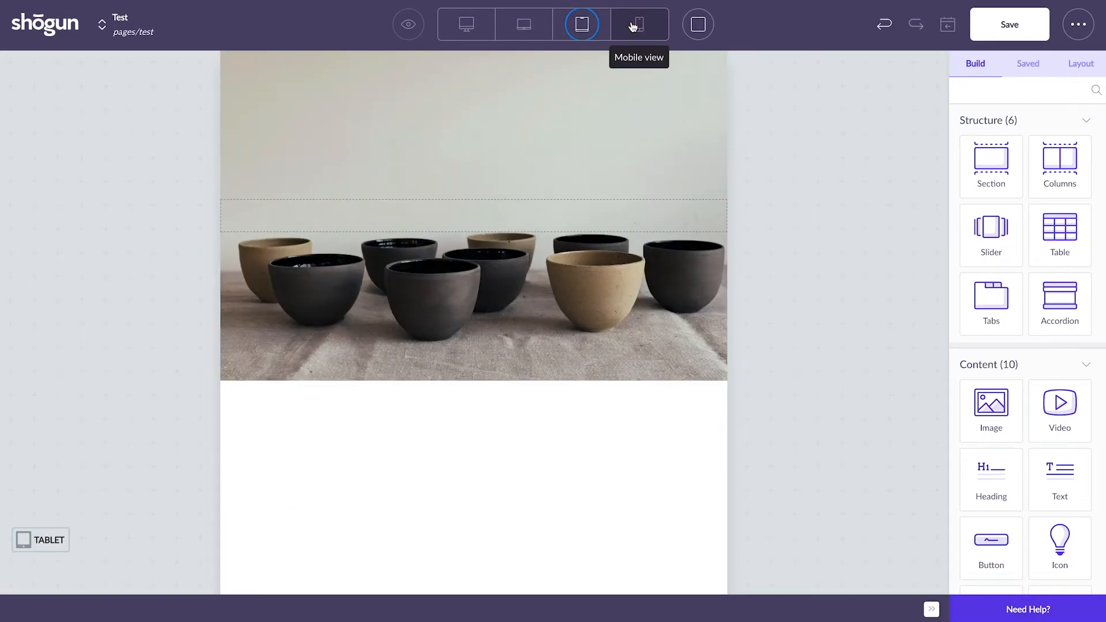
{"action": "left_click", "coordinate": [638, 24]}
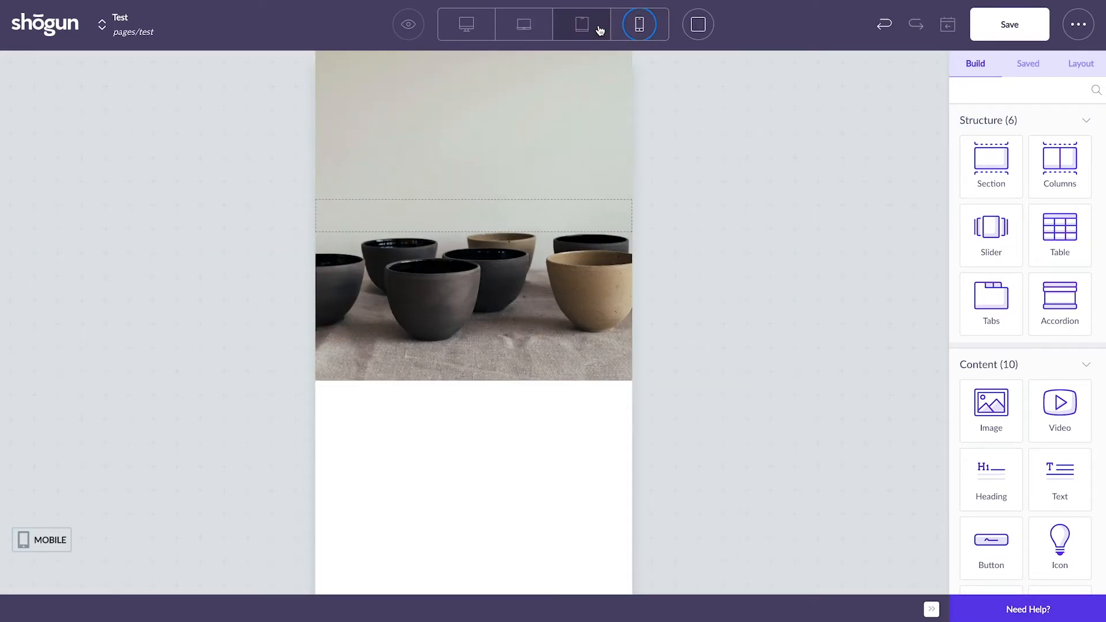
{"action": "left_click", "coordinate": [523, 24]}
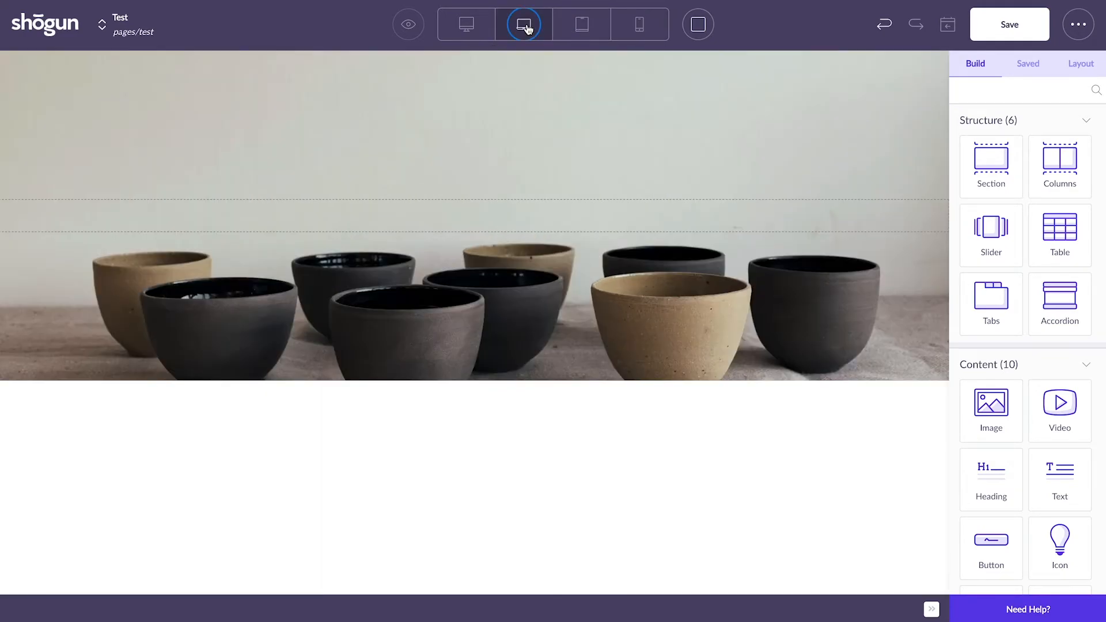
{"action": "left_click", "coordinate": [638, 24]}
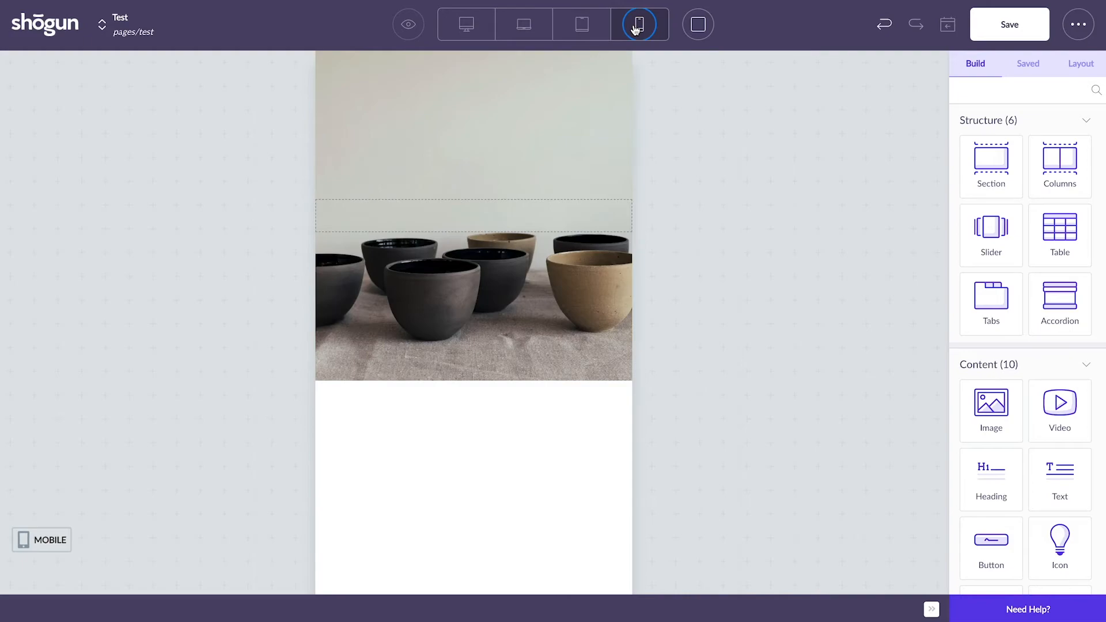
{"action": "left_click", "coordinate": [473, 212]}
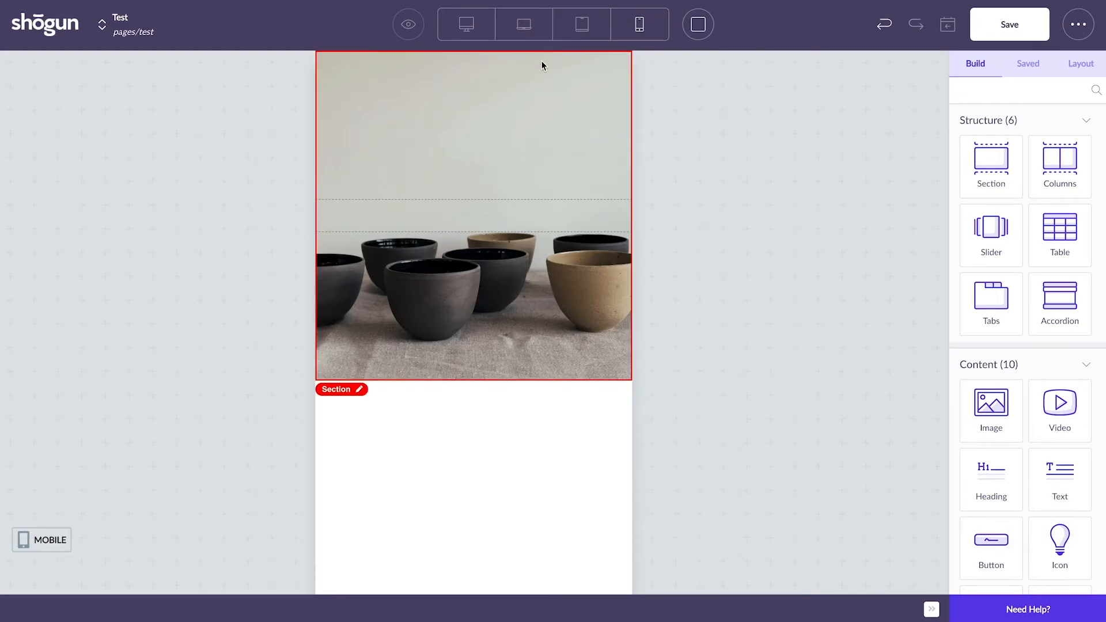
{"action": "left_click", "coordinate": [523, 25]}
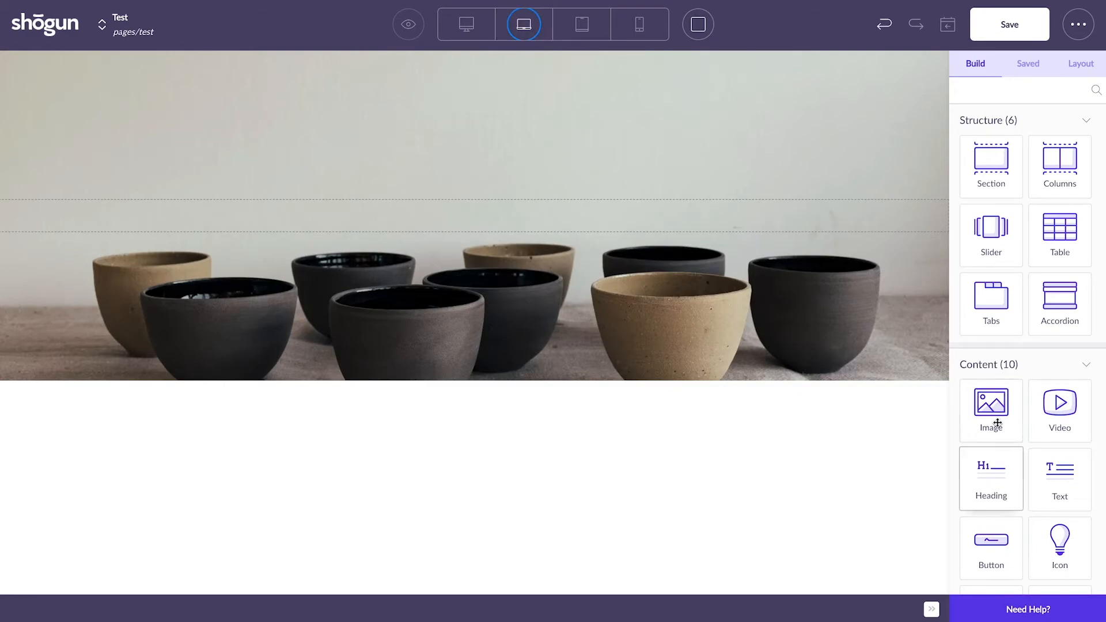
{"action": "mouse_move", "coordinate": [990, 408]}
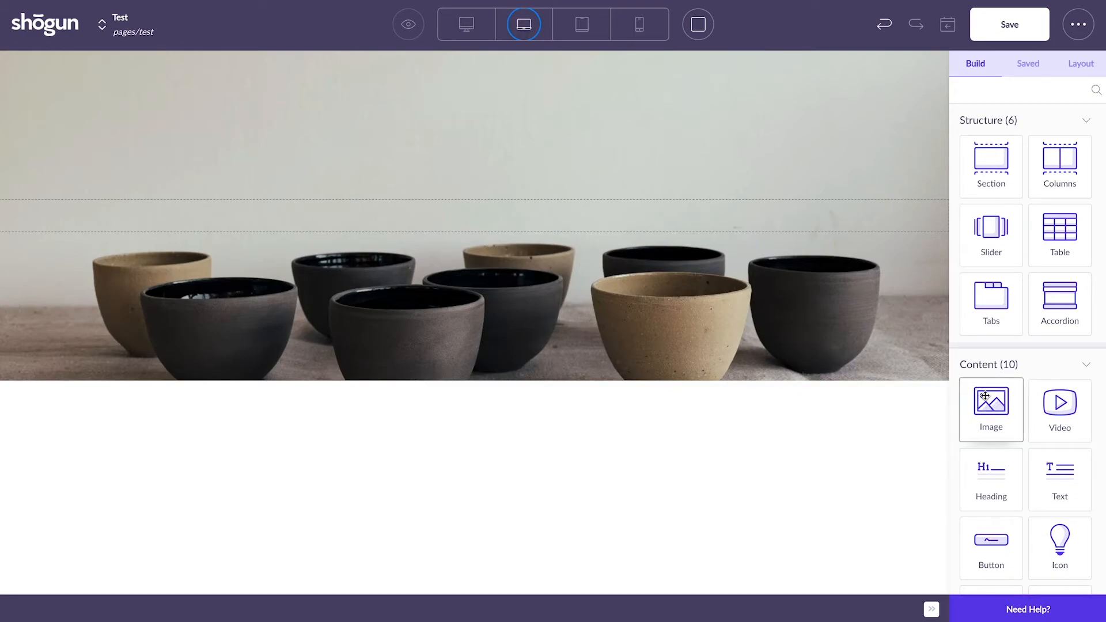
Step: Add an Image element below the background section and check it at tablet and mobile widths
{"action": "left_click", "coordinate": [990, 409]}
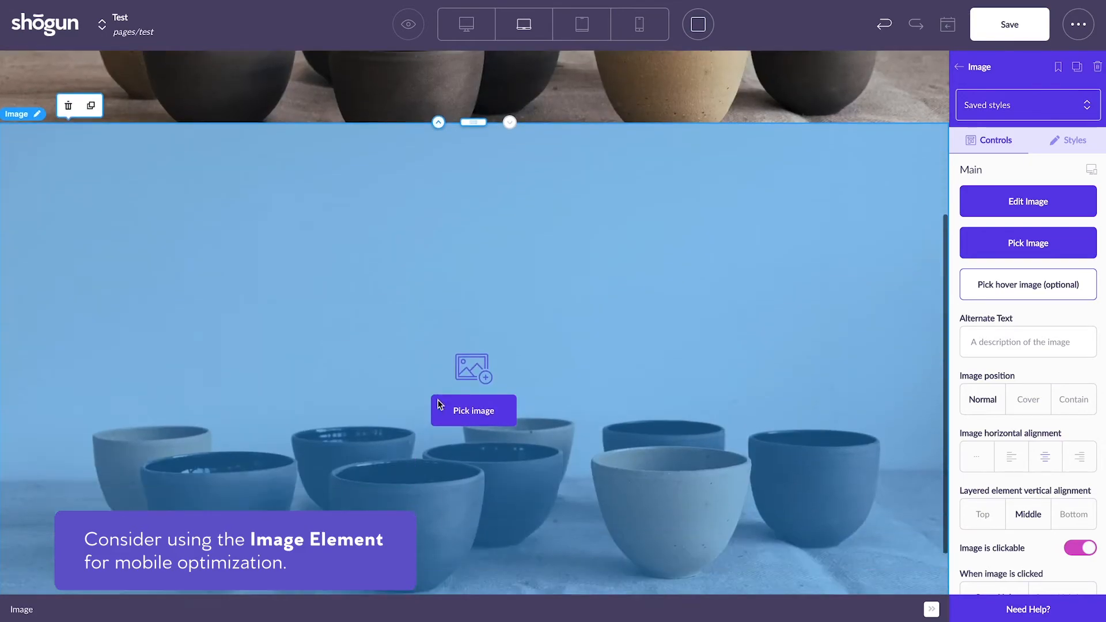
{"action": "left_click", "coordinate": [581, 23]}
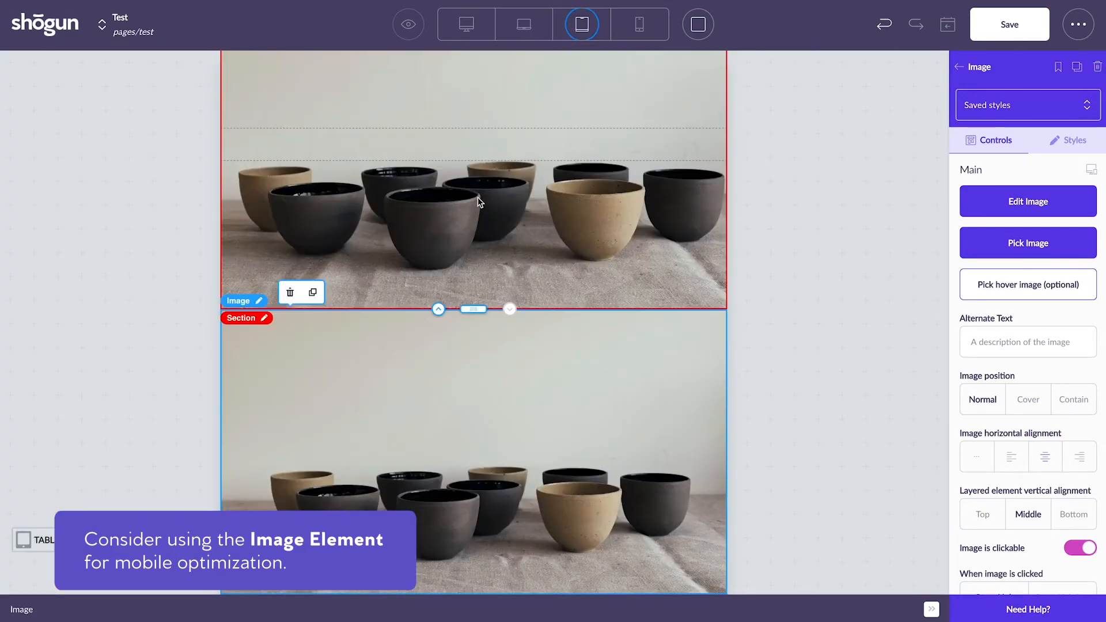
{"action": "left_click", "coordinate": [638, 23]}
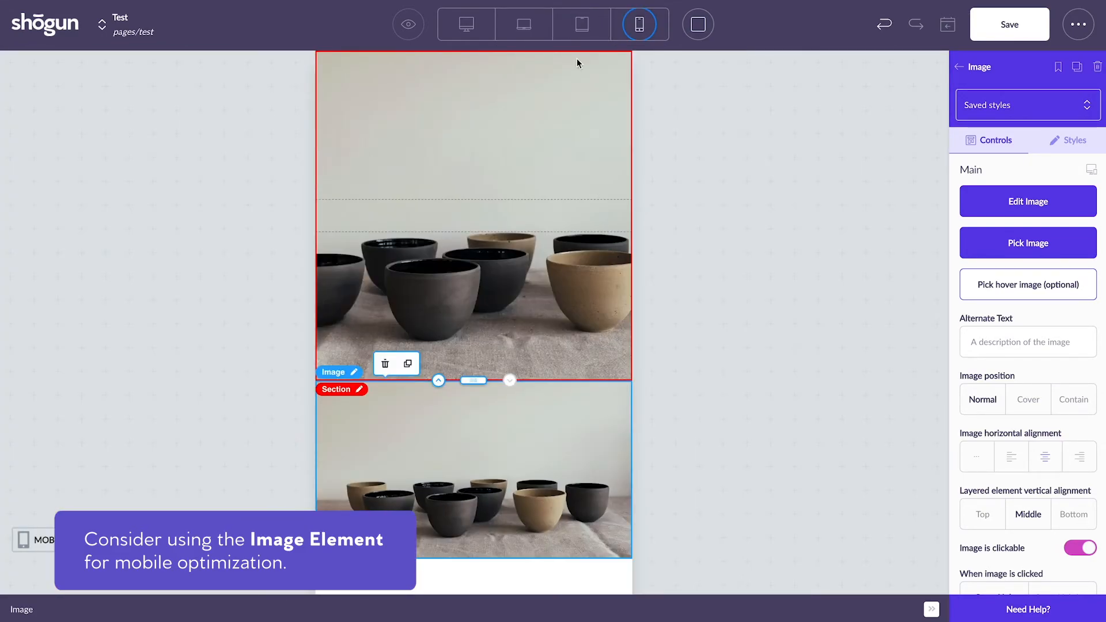
{"action": "left_click", "coordinate": [581, 24]}
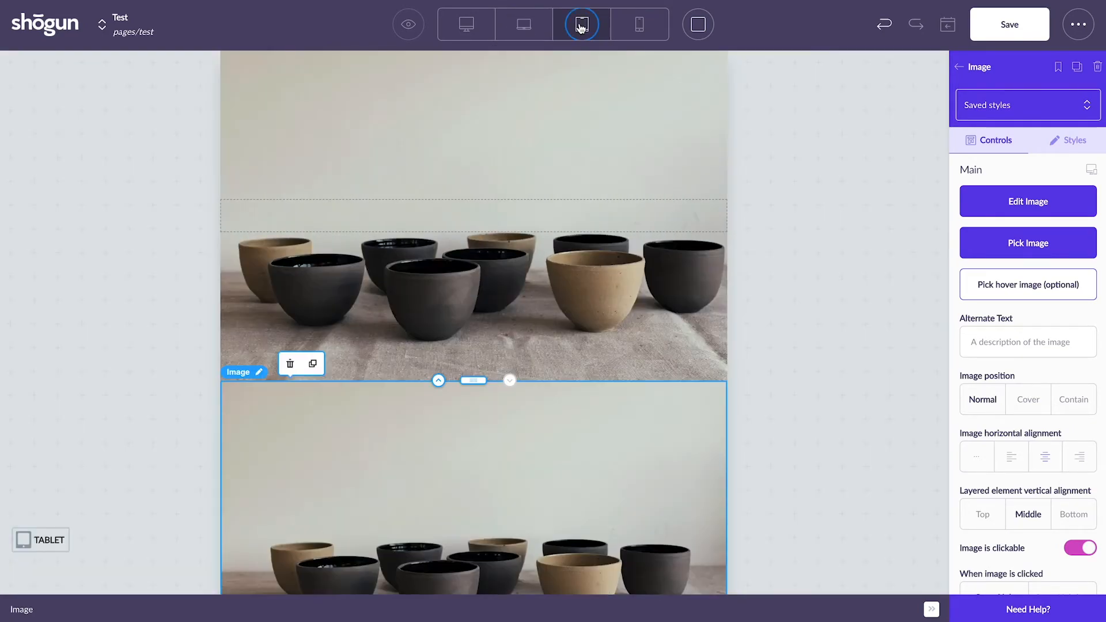
{"action": "left_click", "coordinate": [580, 23]}
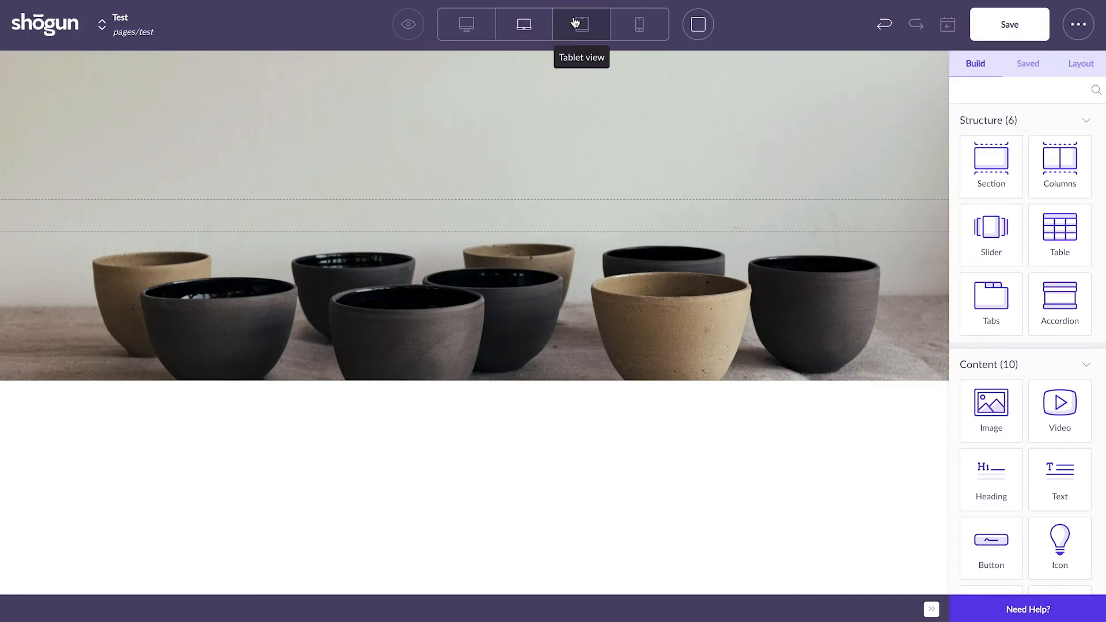
Step: Recheck the bowls background section across tablet, mobile and laptop previews
{"action": "left_click", "coordinate": [581, 24]}
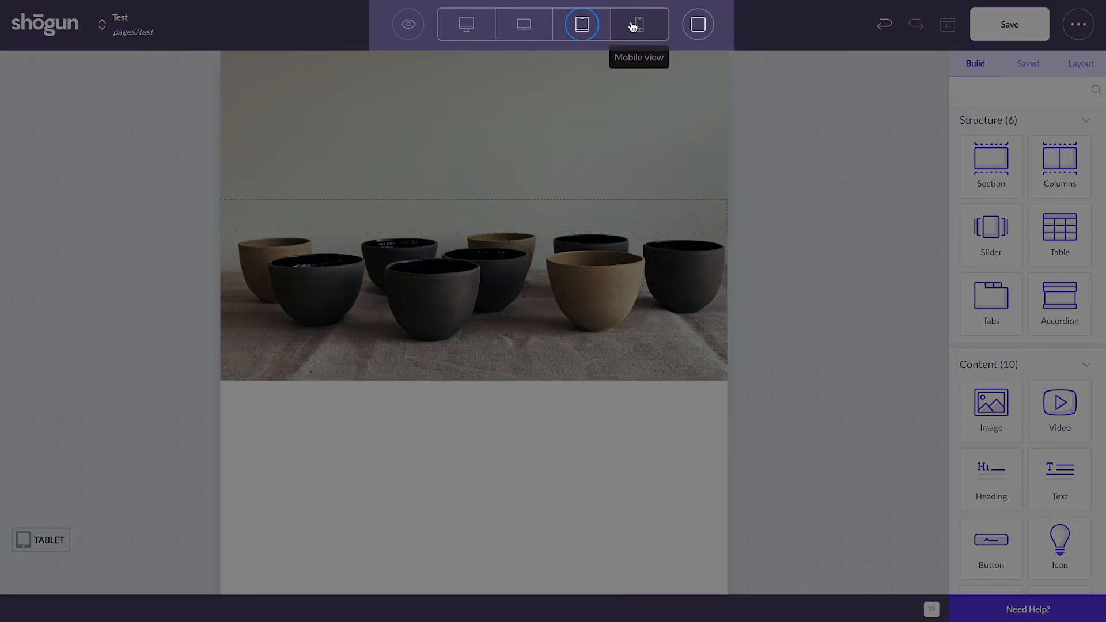
{"action": "left_click", "coordinate": [638, 24]}
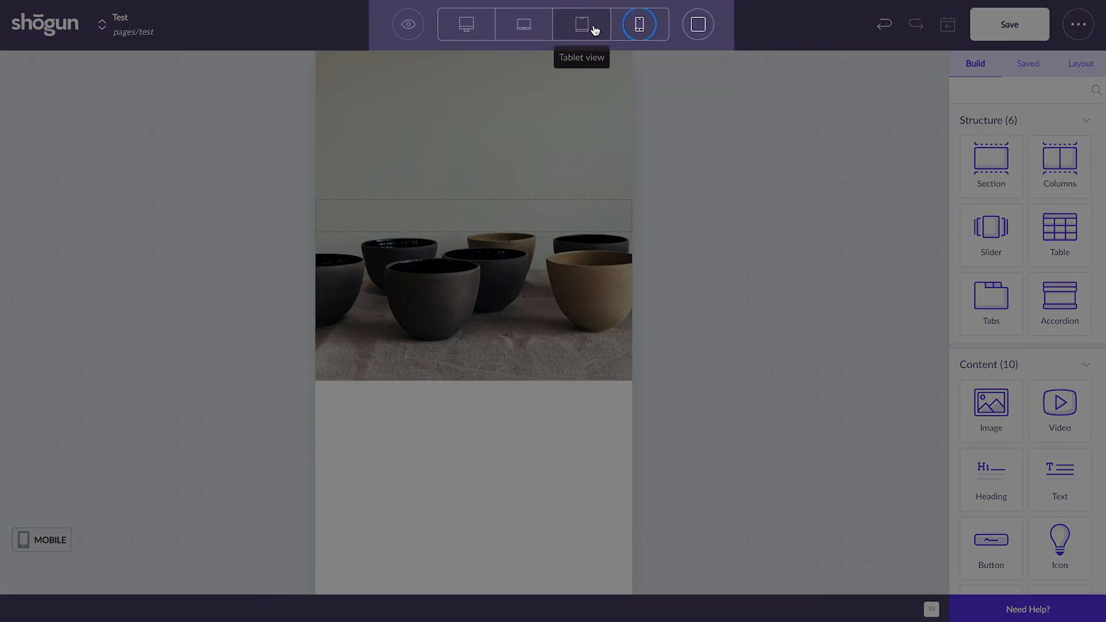
{"action": "left_click", "coordinate": [581, 24]}
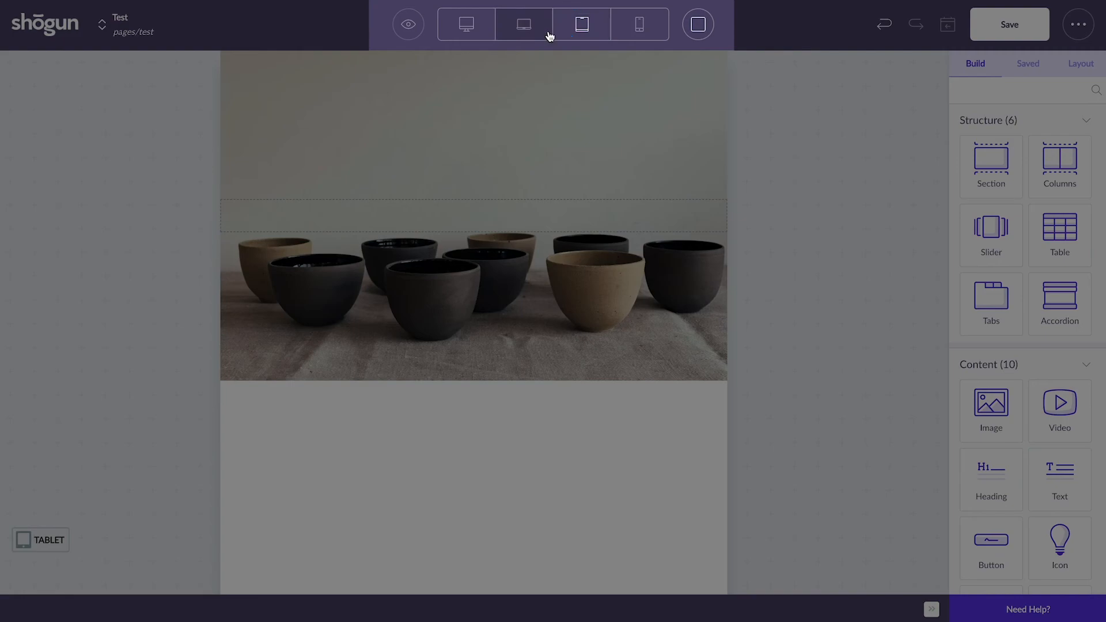
{"action": "left_click", "coordinate": [523, 24]}
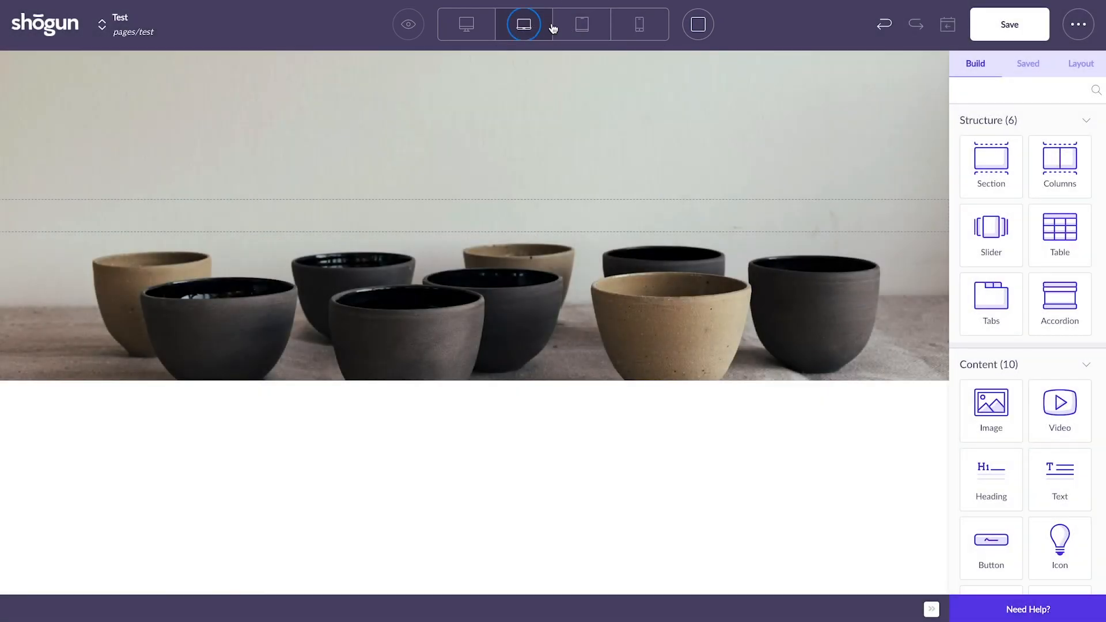
{"action": "left_click", "coordinate": [638, 24]}
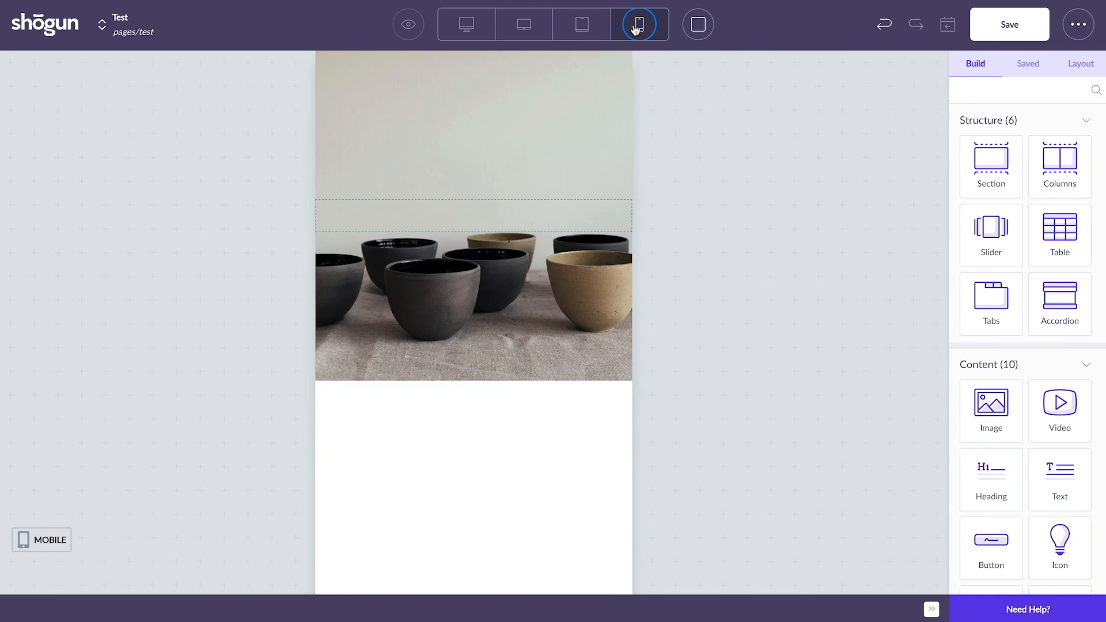
{"action": "left_click", "coordinate": [523, 24]}
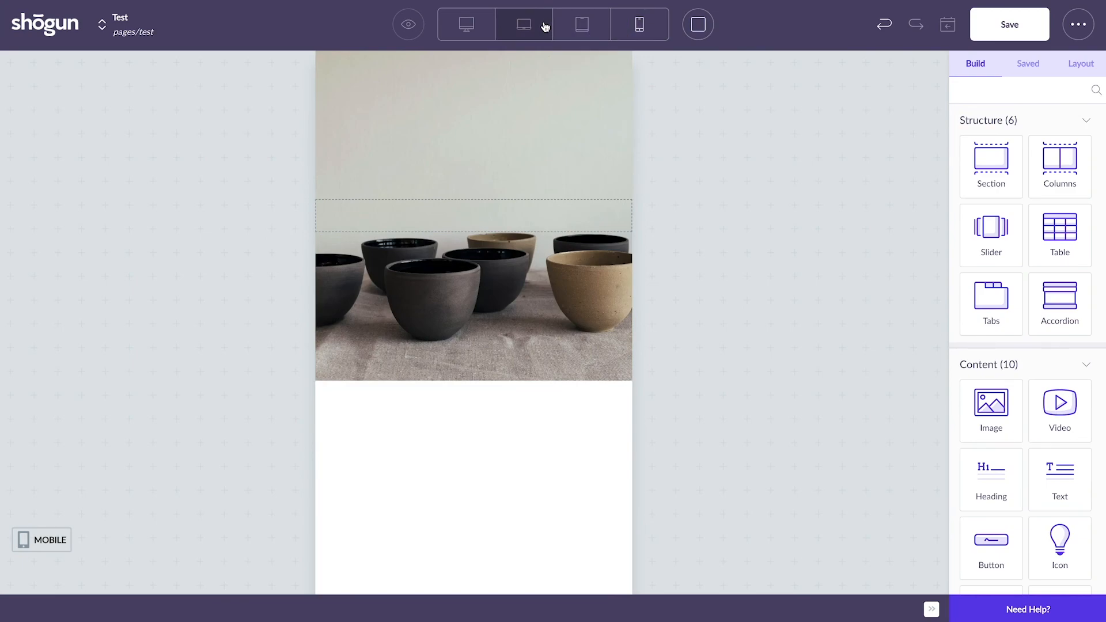